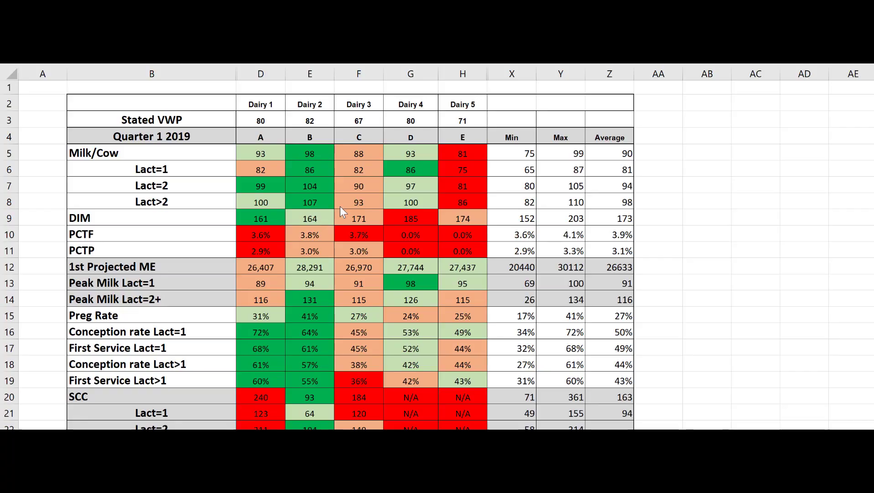
pyautogui.moveTo(408, 261)
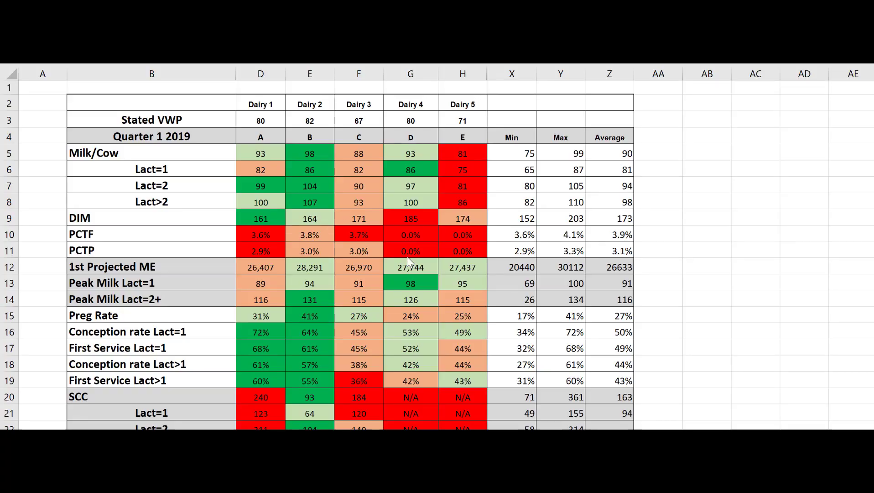
pyautogui.moveTo(390, 302)
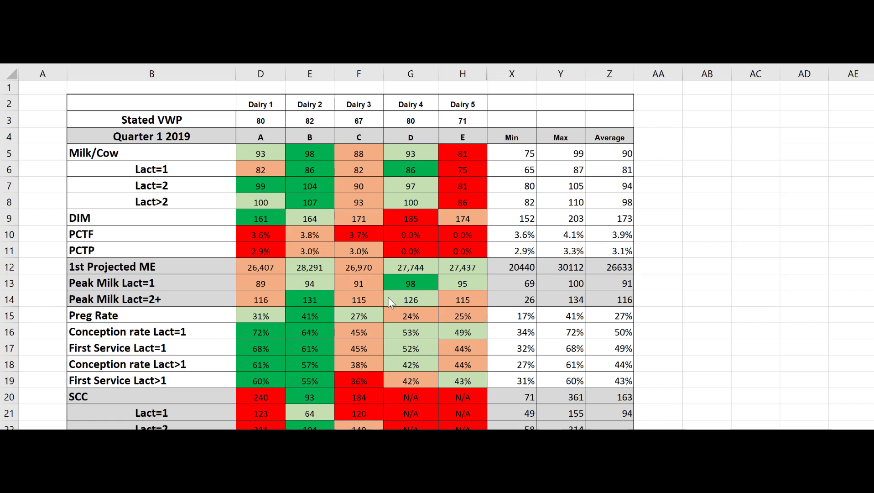
pyautogui.moveTo(384, 302)
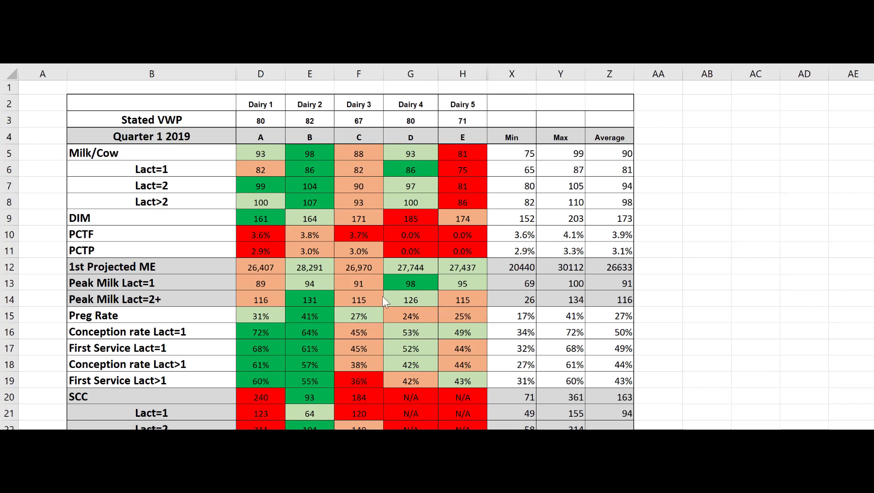
pyautogui.moveTo(392, 310)
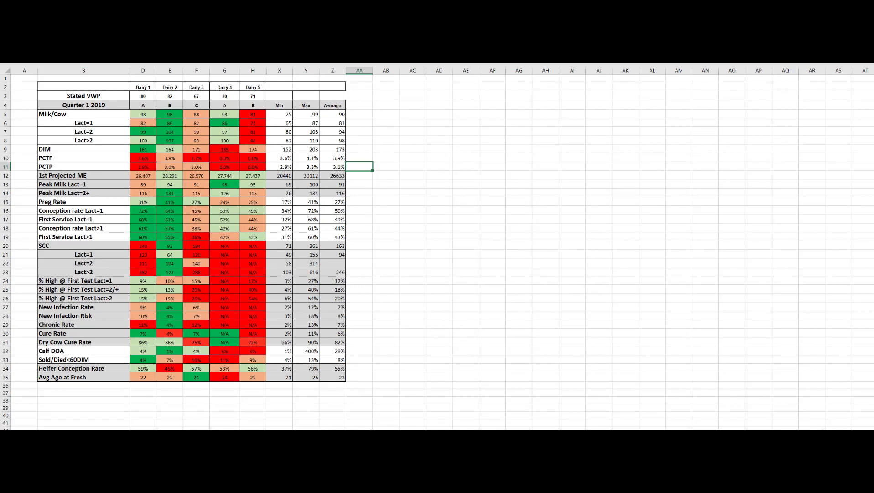
pyautogui.moveTo(72, 365)
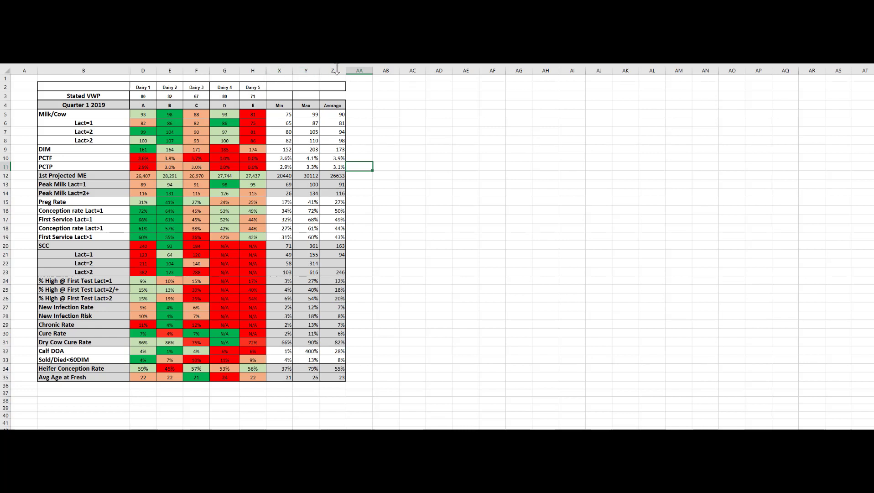
pyautogui.moveTo(306, 69)
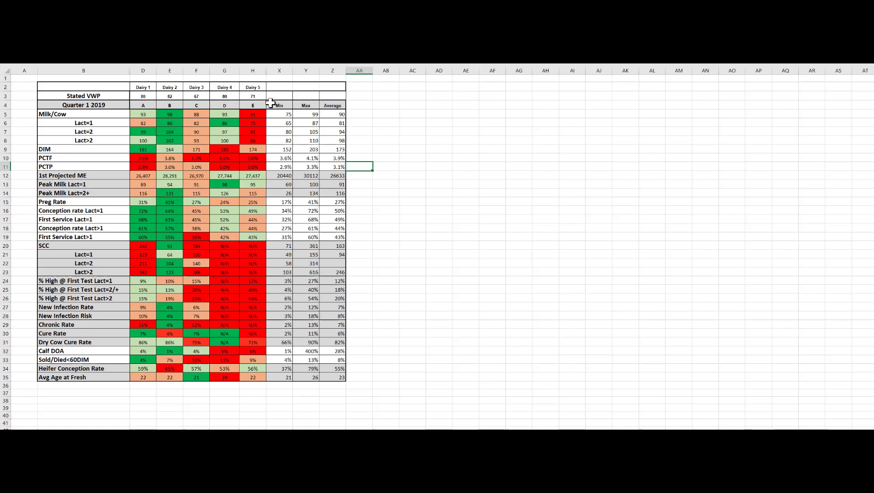
pyautogui.moveTo(70, 380)
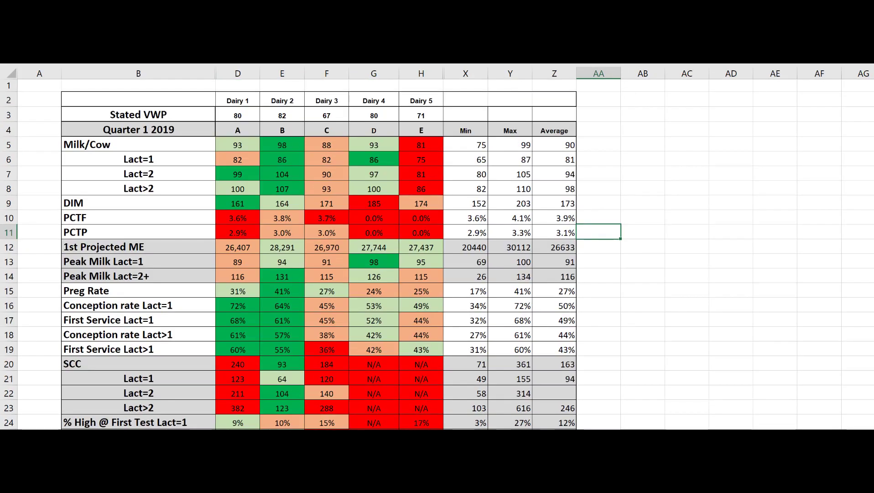
pyautogui.moveTo(155, 143)
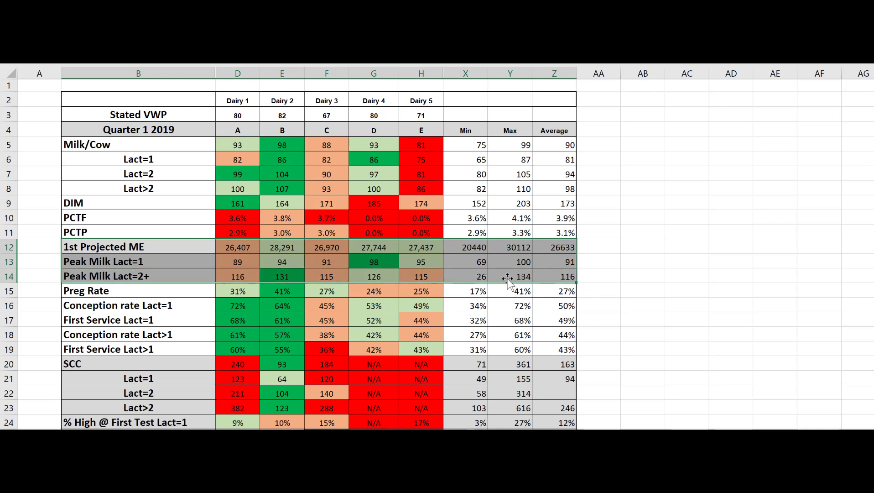
pyautogui.scroll(-3)
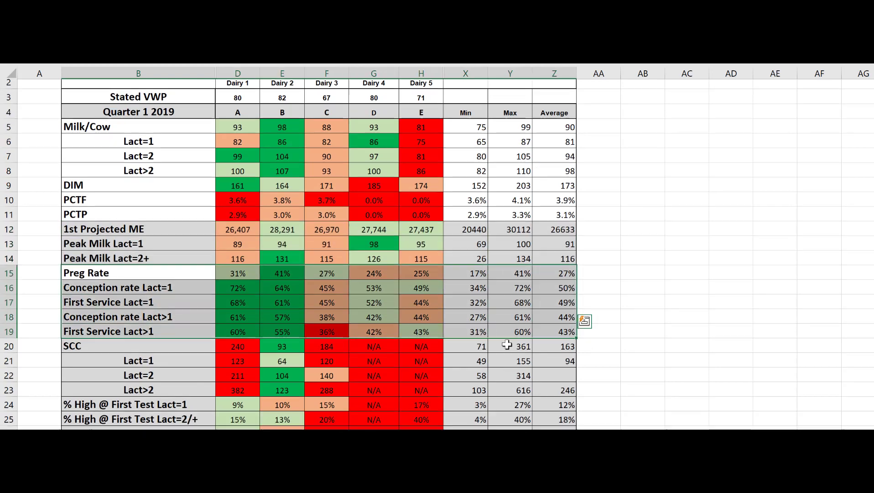
pyautogui.scroll(-3)
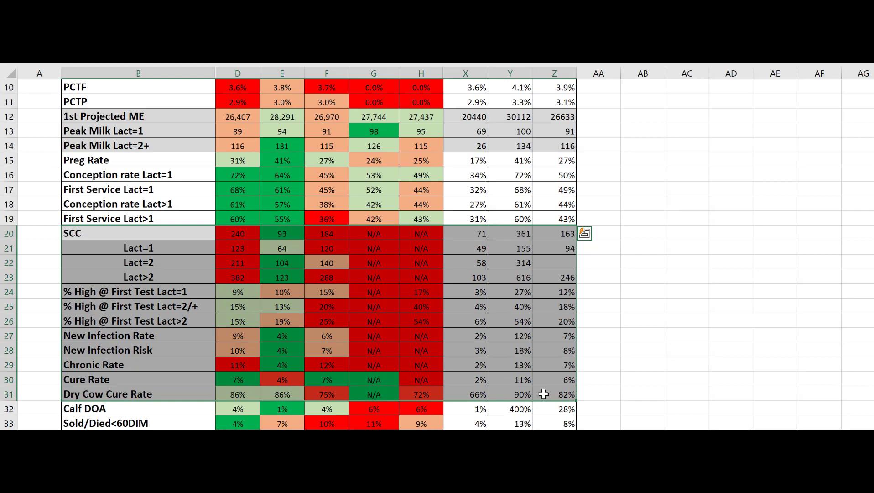
pyautogui.scroll(-3)
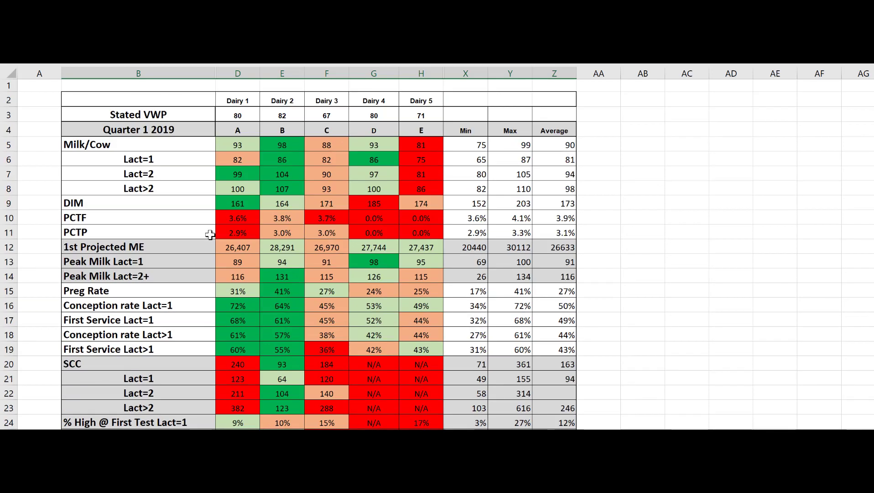
pyautogui.moveTo(179, 139)
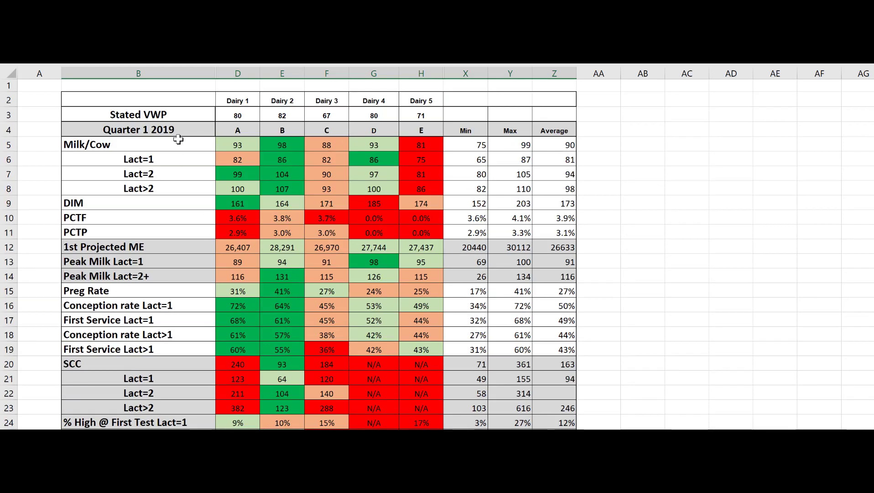
pyautogui.click(138, 159)
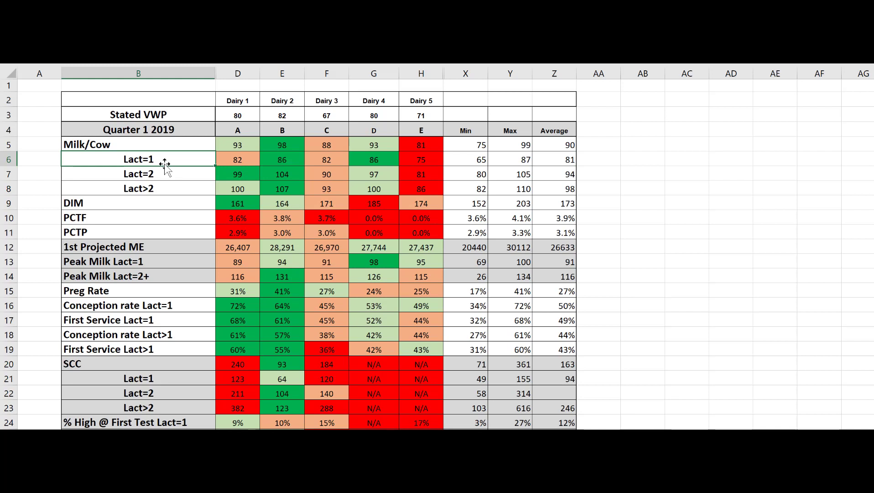
pyautogui.moveTo(235, 145)
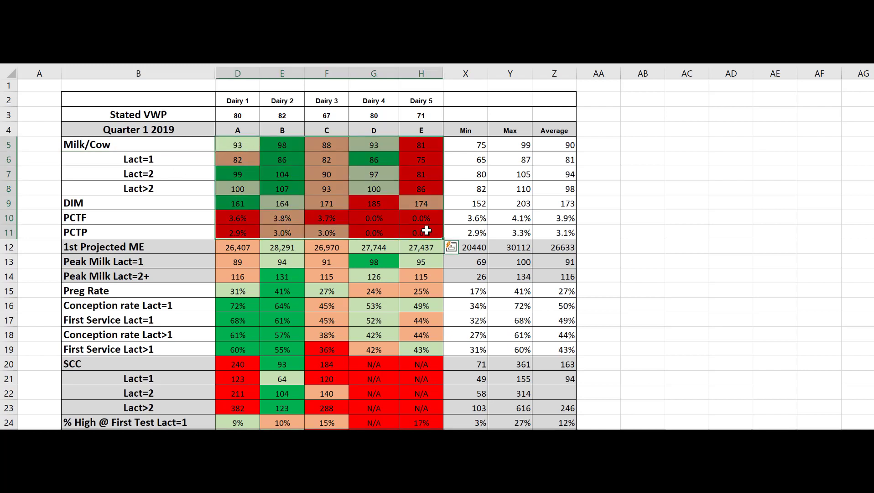
pyautogui.moveTo(415, 224)
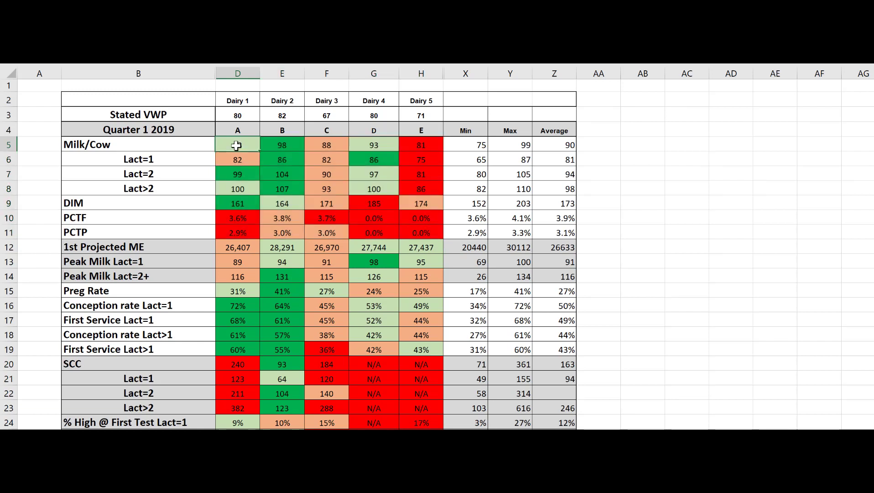
pyautogui.click(282, 144)
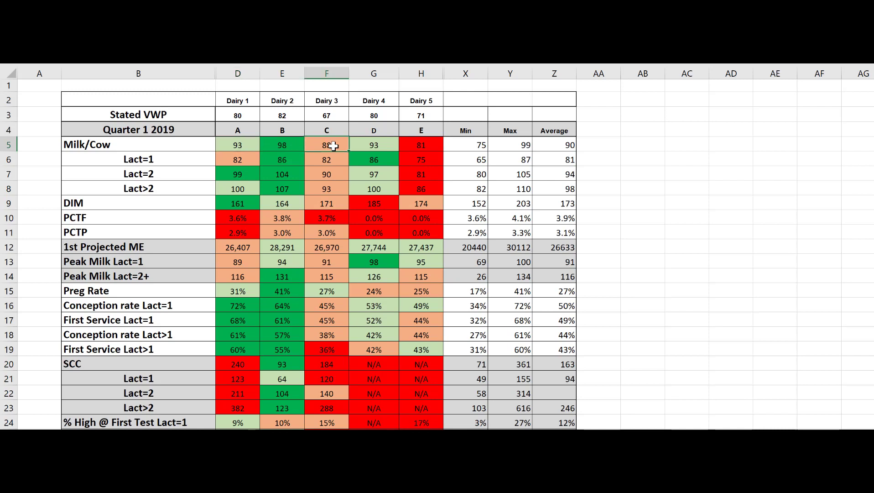
pyautogui.moveTo(316, 144)
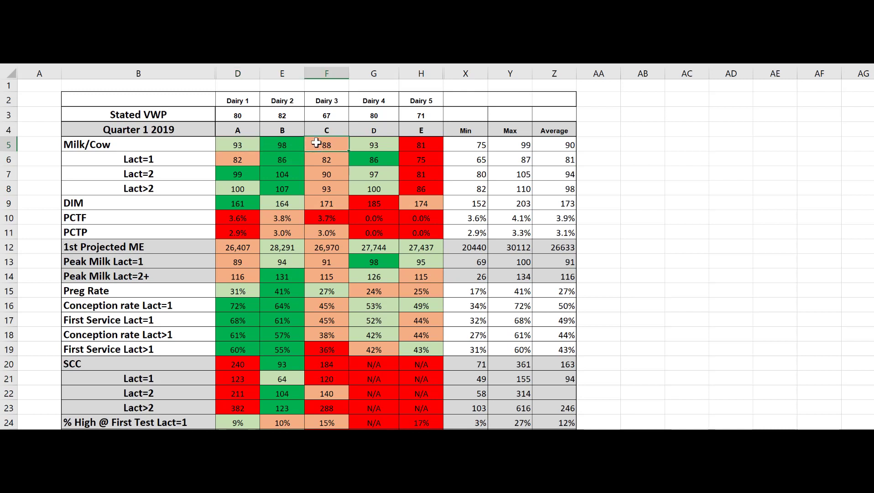
pyautogui.click(421, 144)
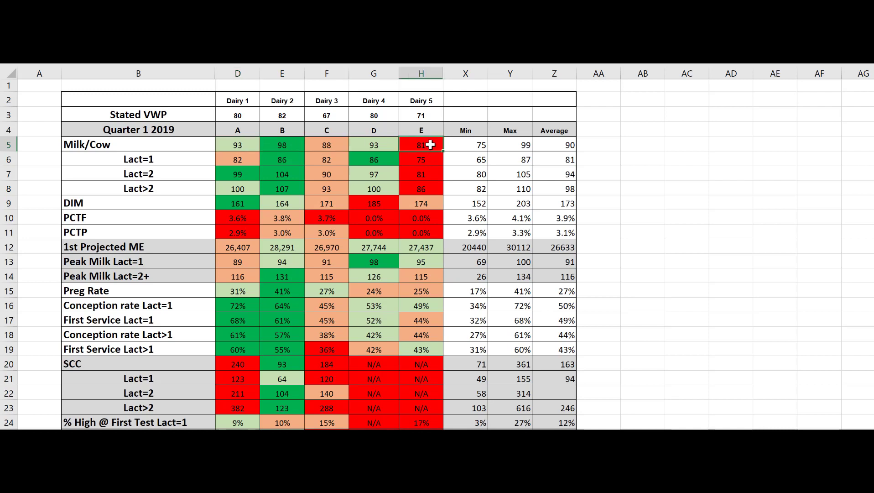
pyautogui.moveTo(437, 153)
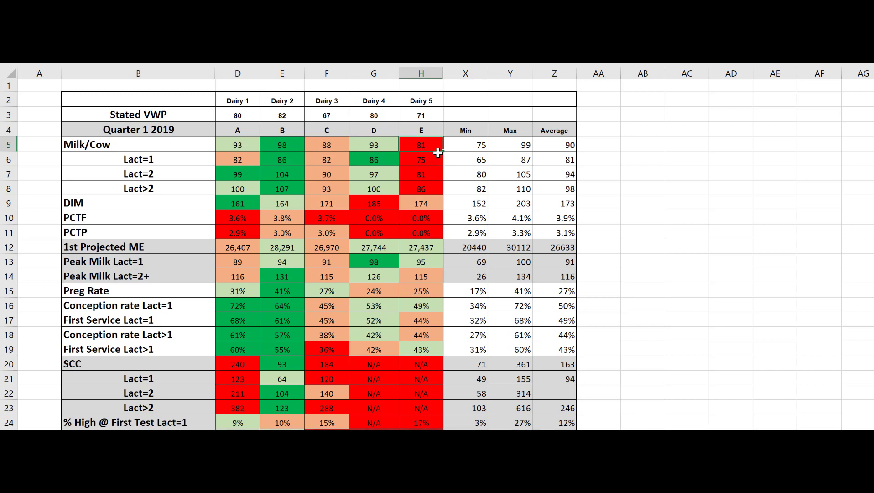
pyautogui.moveTo(290, 144)
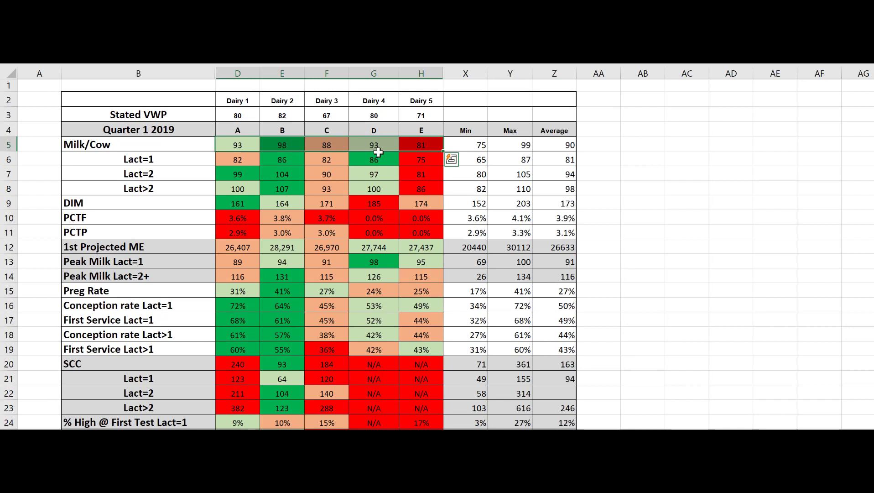
pyautogui.moveTo(354, 159)
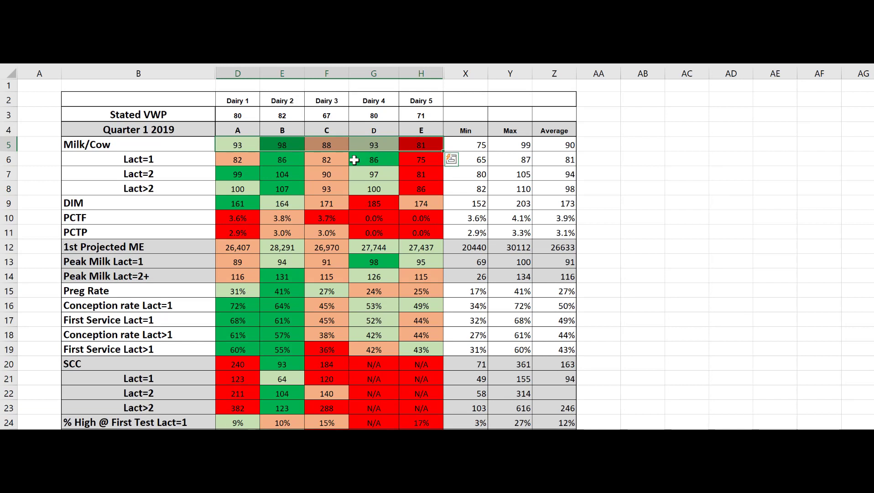
pyautogui.moveTo(407, 156)
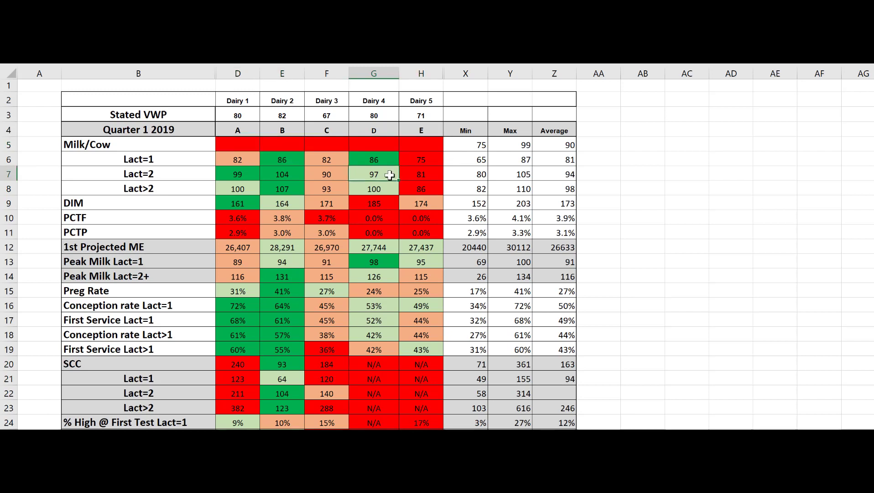
pyautogui.moveTo(435, 144)
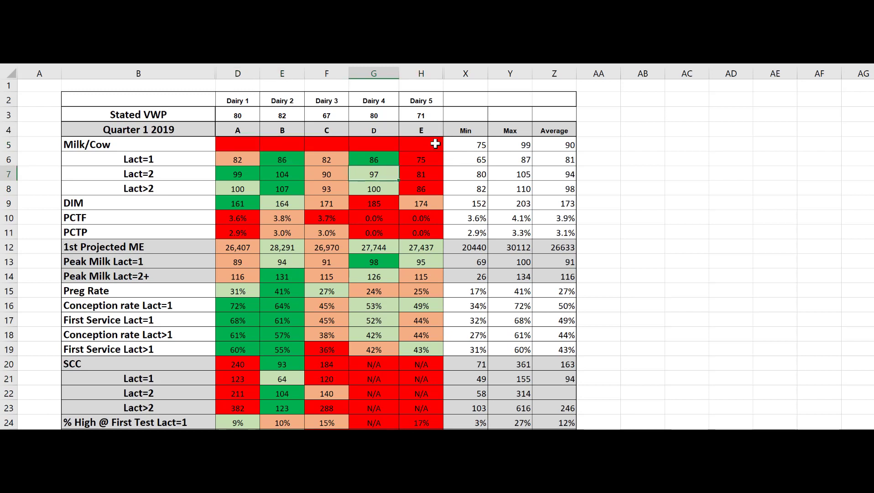
pyautogui.moveTo(399, 144)
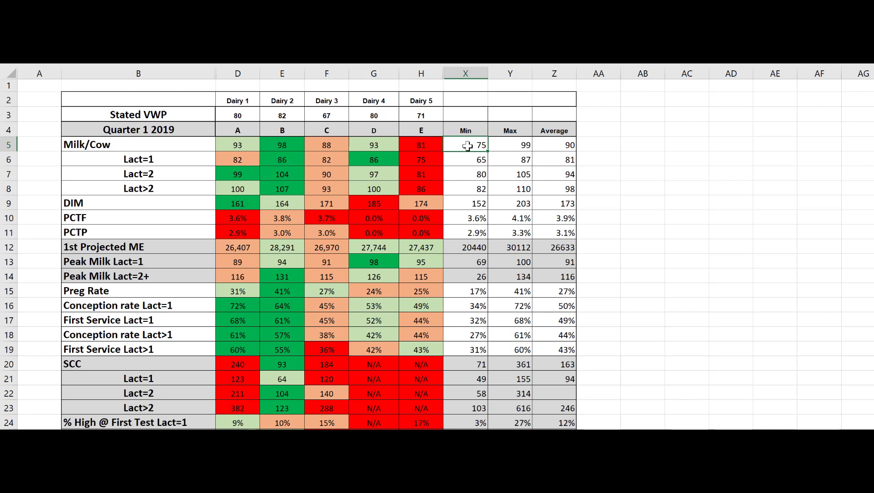
pyautogui.moveTo(549, 145)
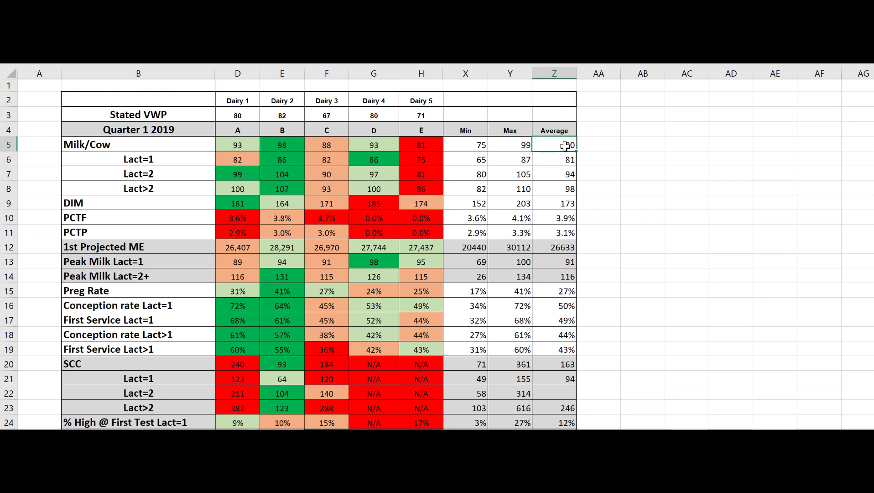
pyautogui.moveTo(454, 219)
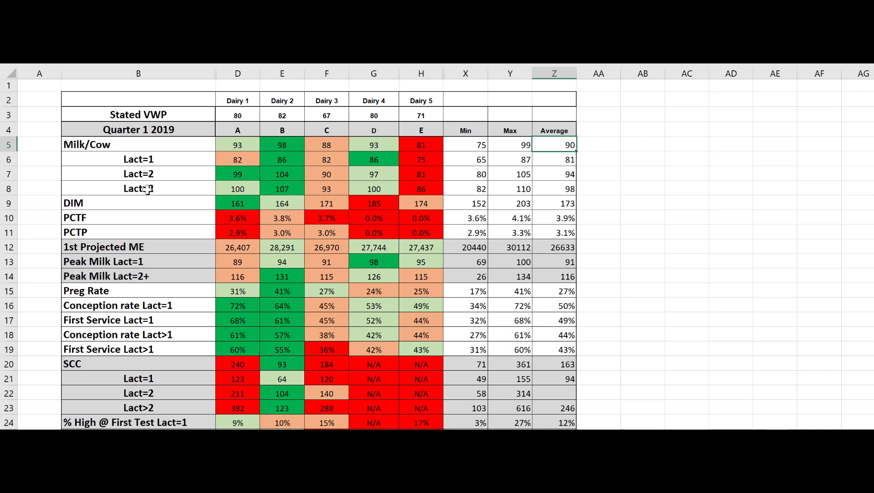
pyautogui.moveTo(179, 164)
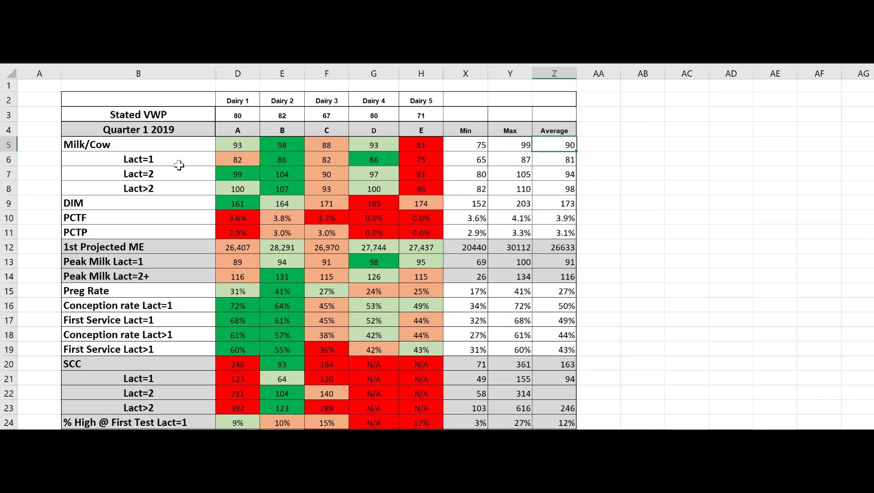
pyautogui.moveTo(245, 115)
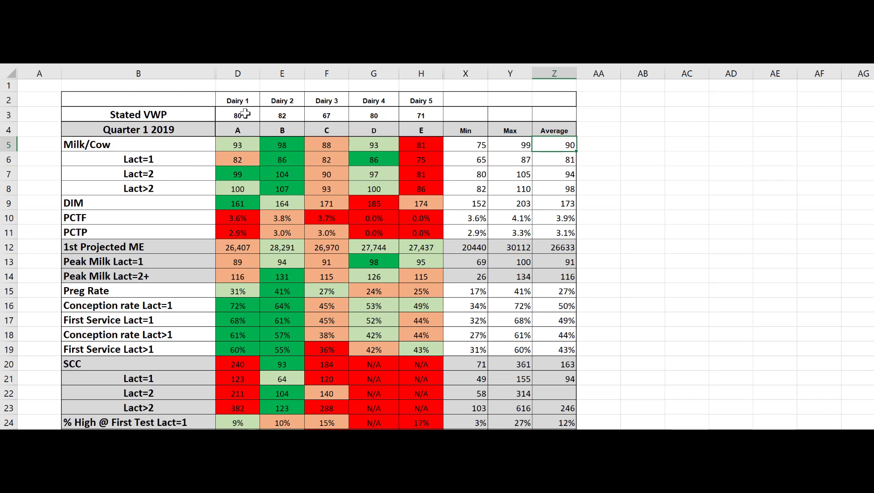
pyautogui.moveTo(115, 114)
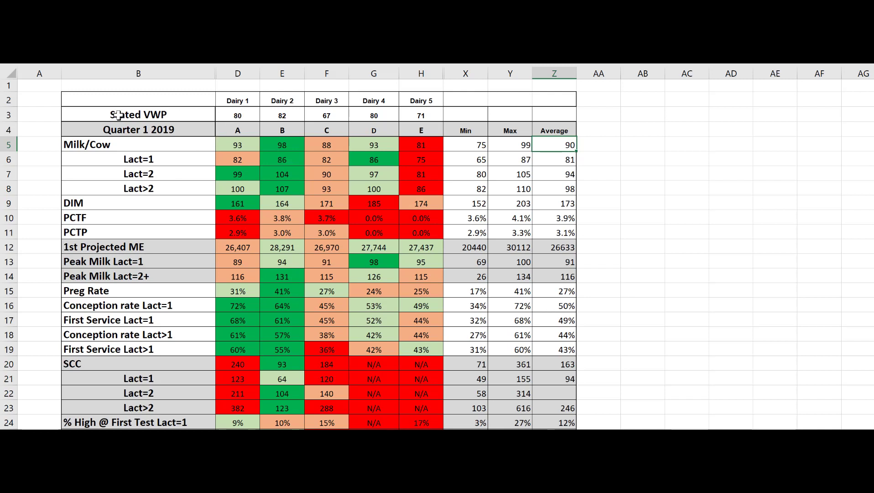
pyautogui.click(139, 114)
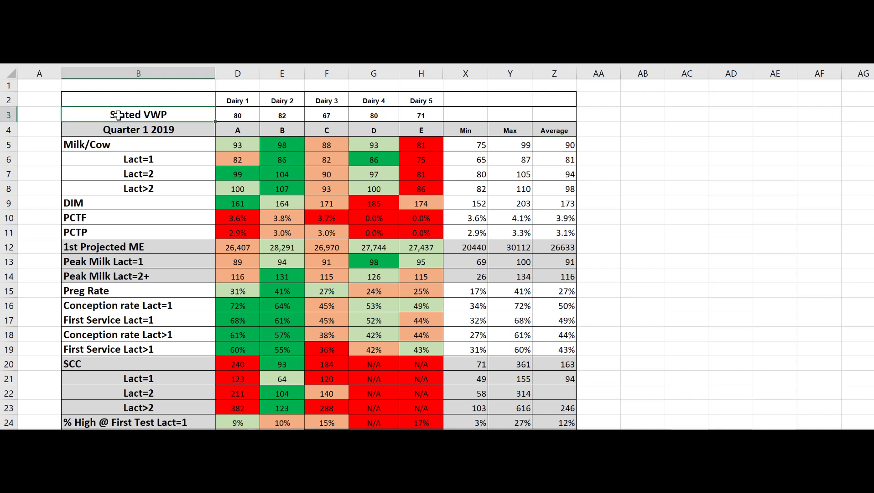